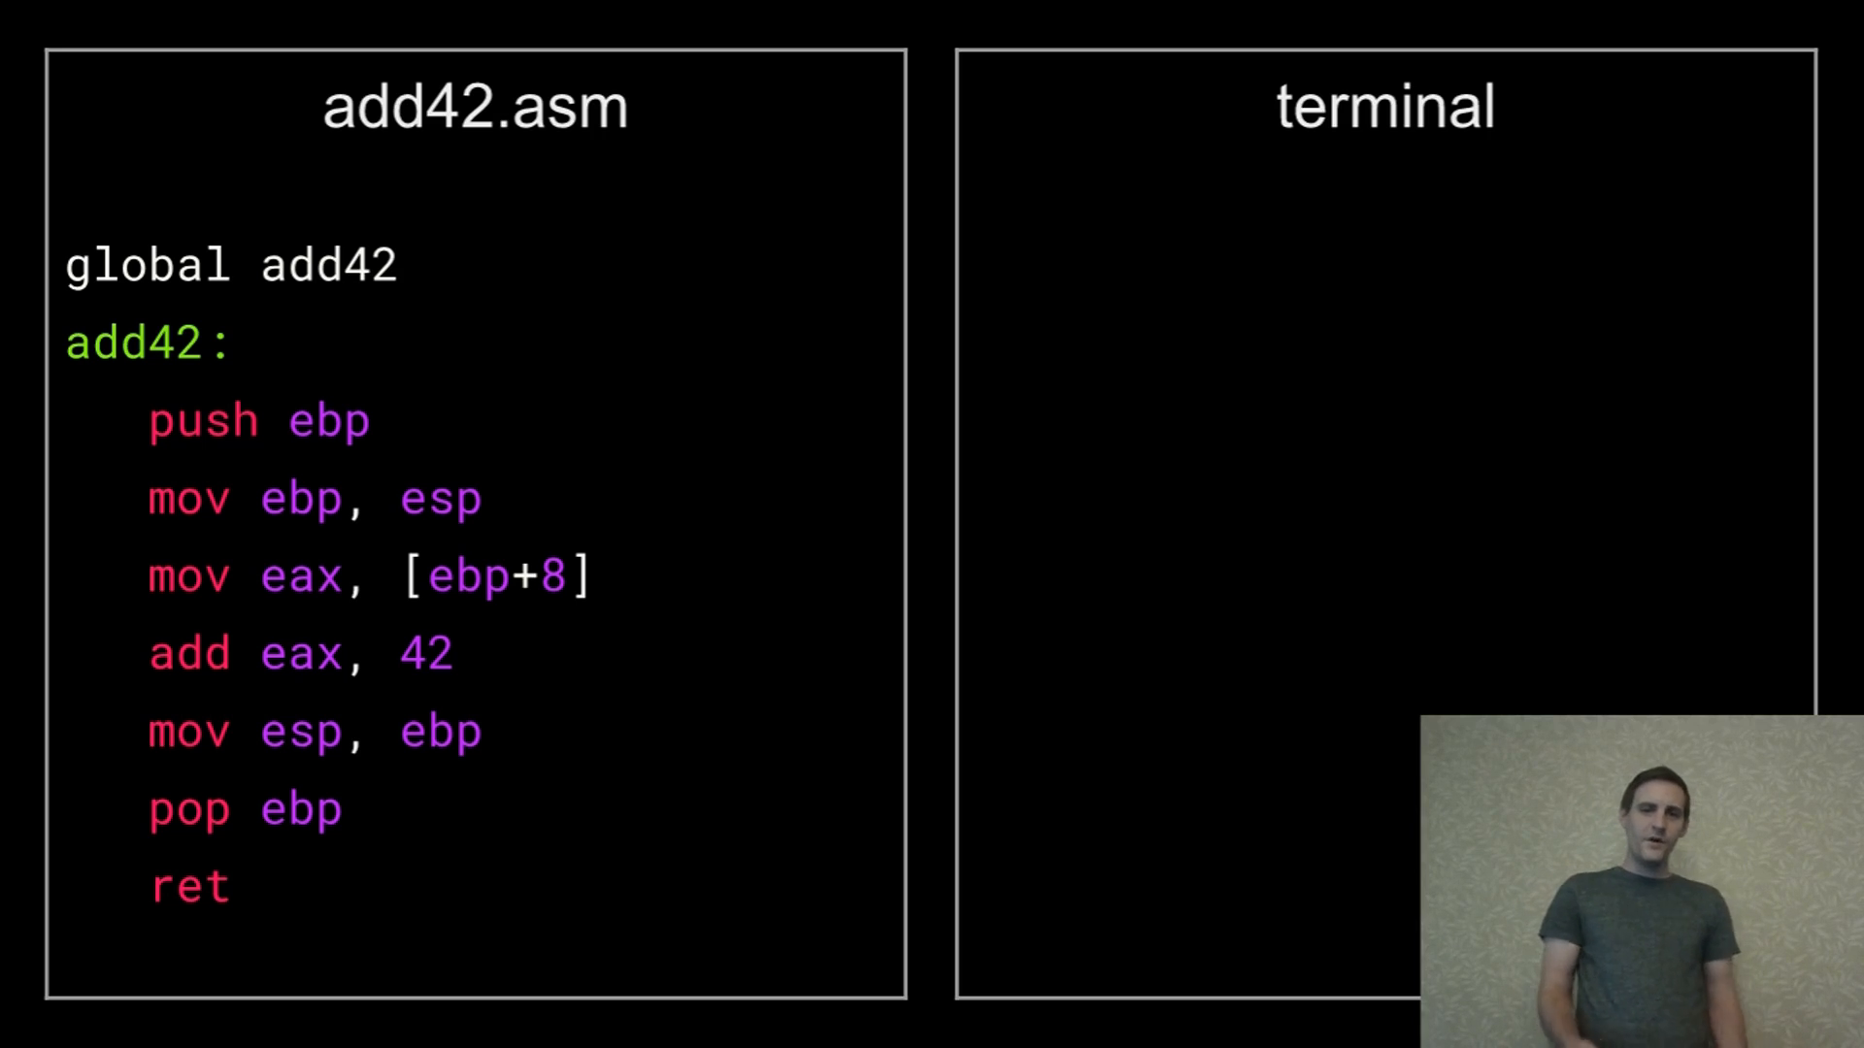
Select the add42.asm slide content to begin the line-by-line walkthrough.
{"action": "double_click", "coordinate": [232, 264]}
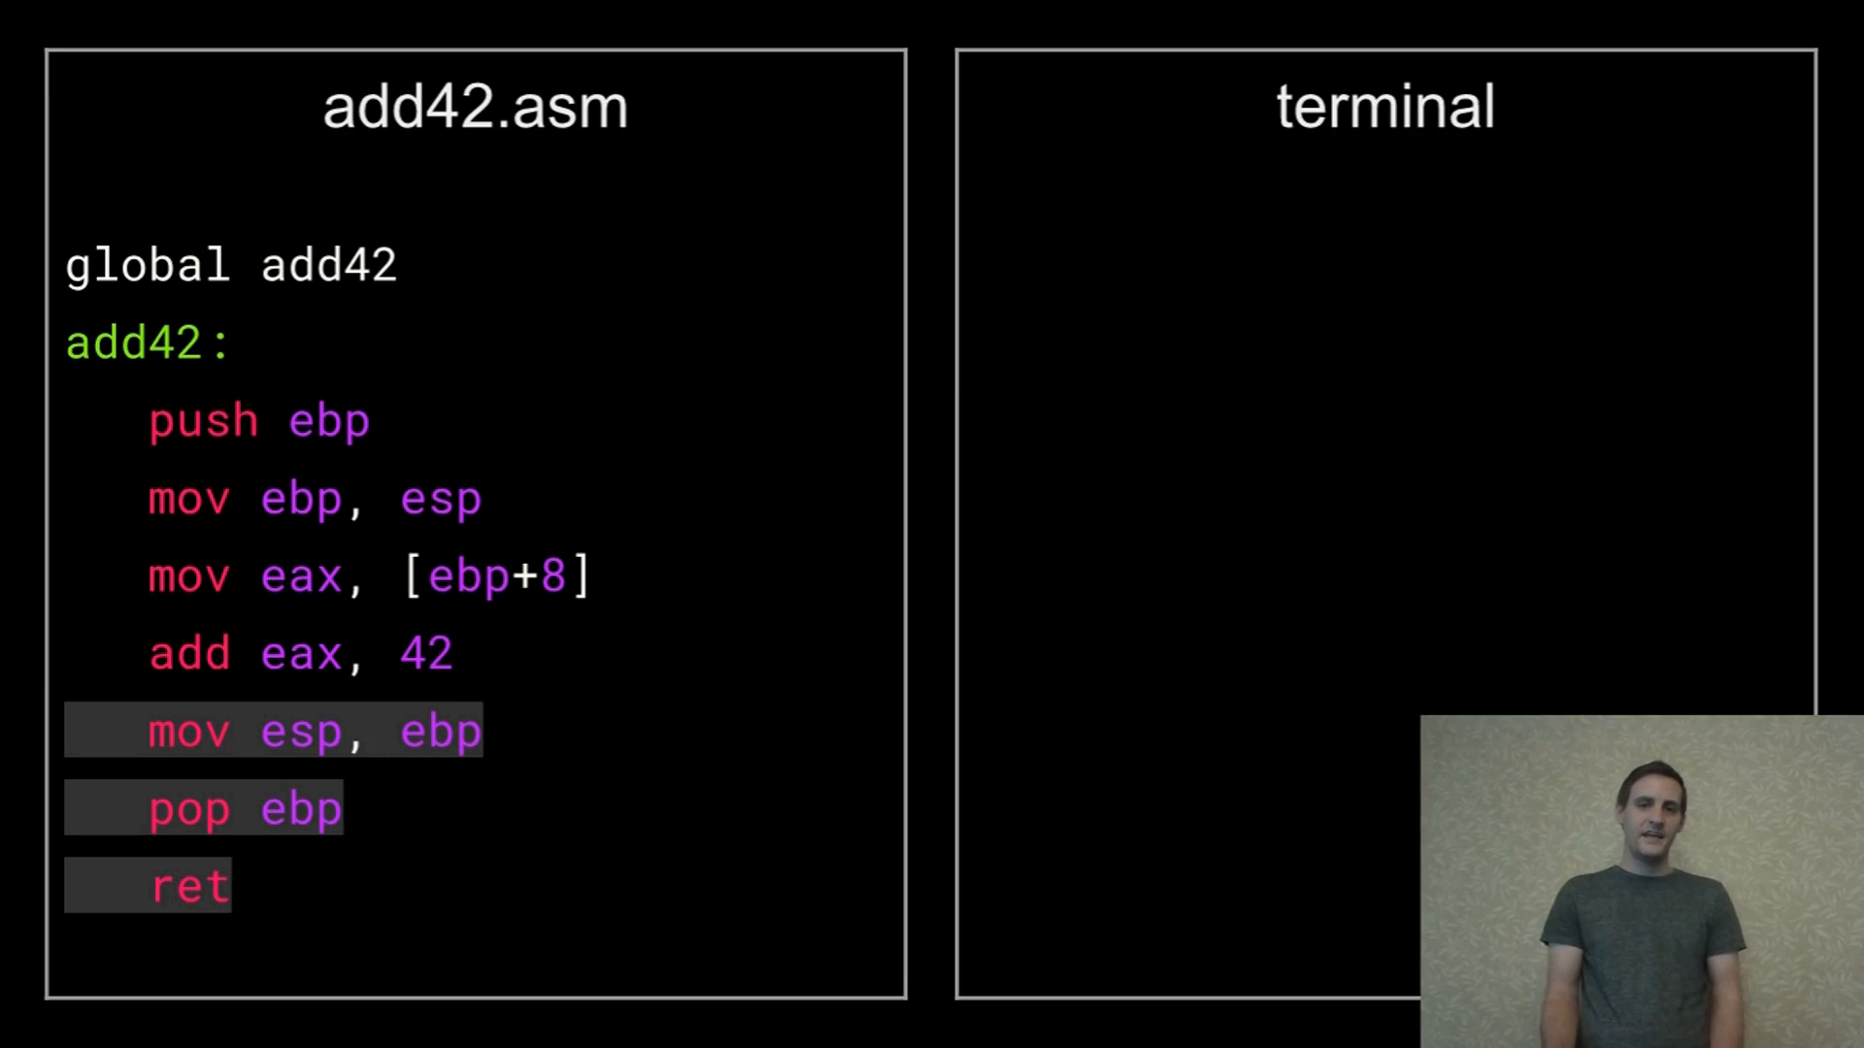
{"action": "type", "text": "nasm -f elf32 add42.asm -o add42.o"}
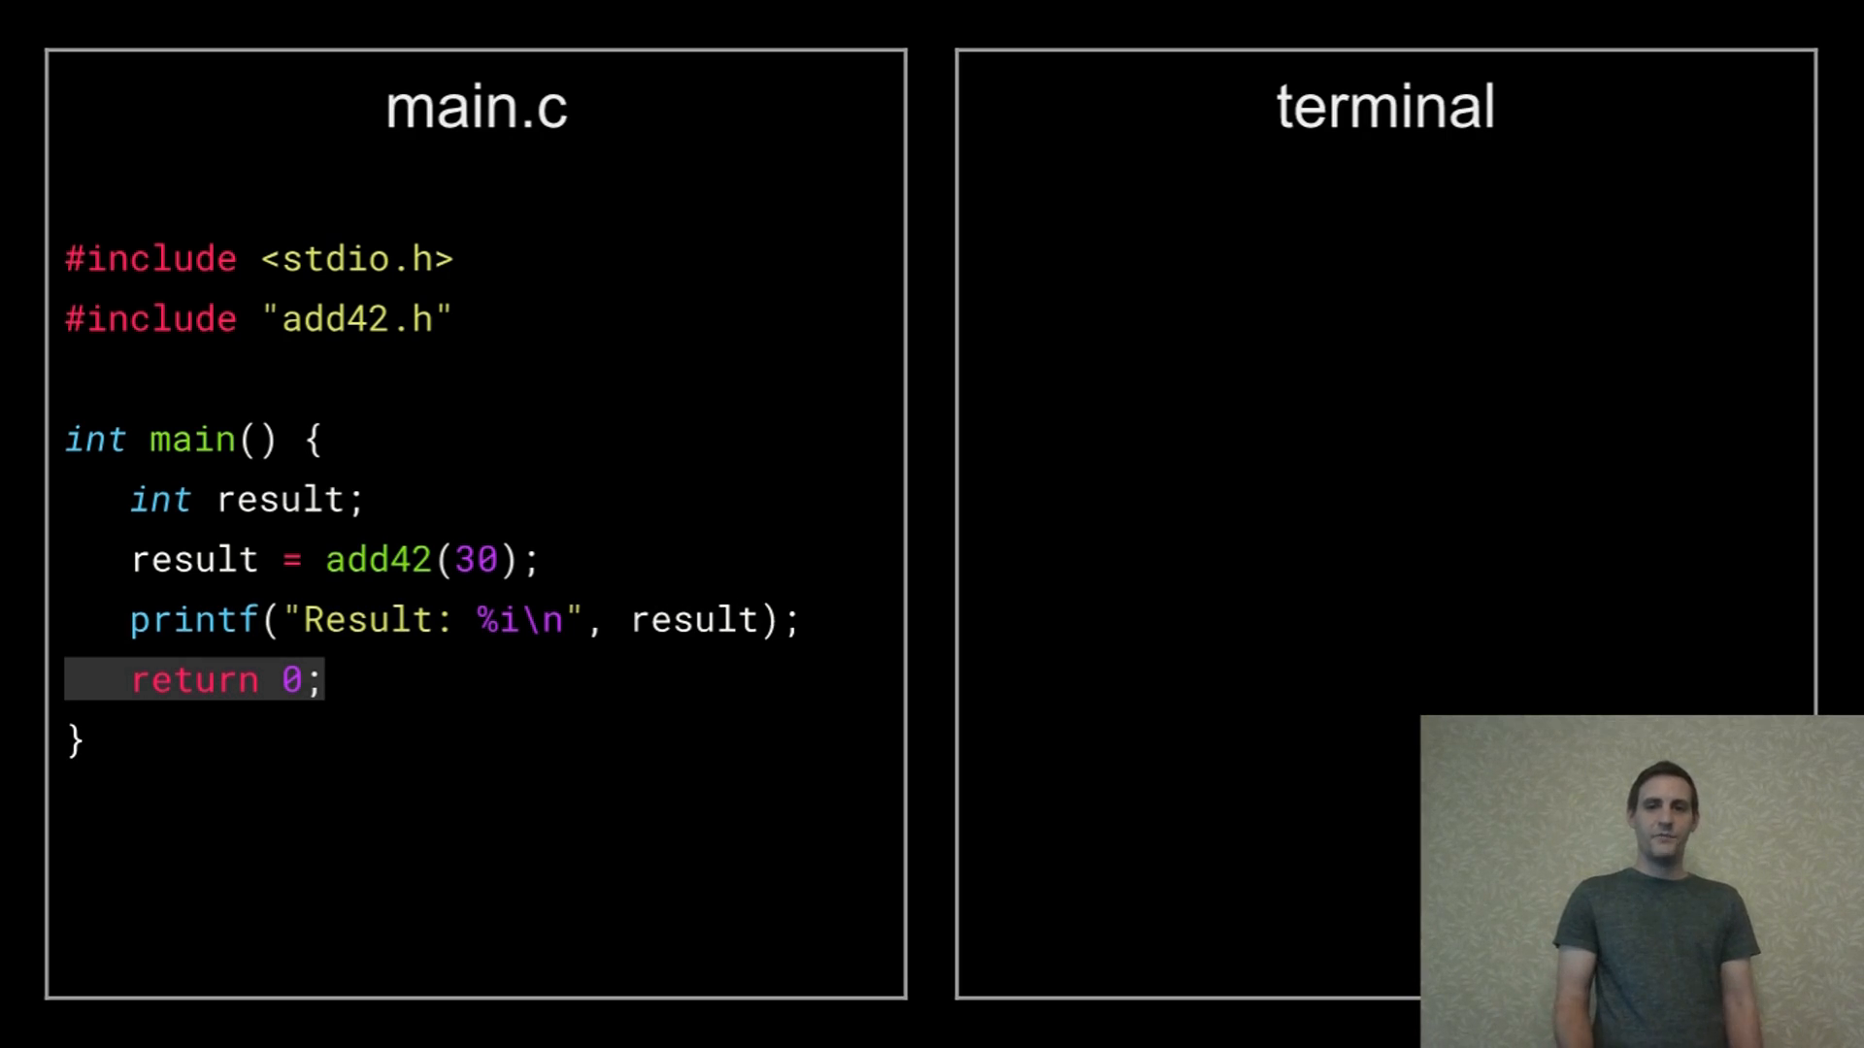
Enter the build command 'gcc -m32 add42.o main.c -o ex11' in the terminal panel.
{"action": "type", "text": "gcc -m32 add42.o main.c -o ex11"}
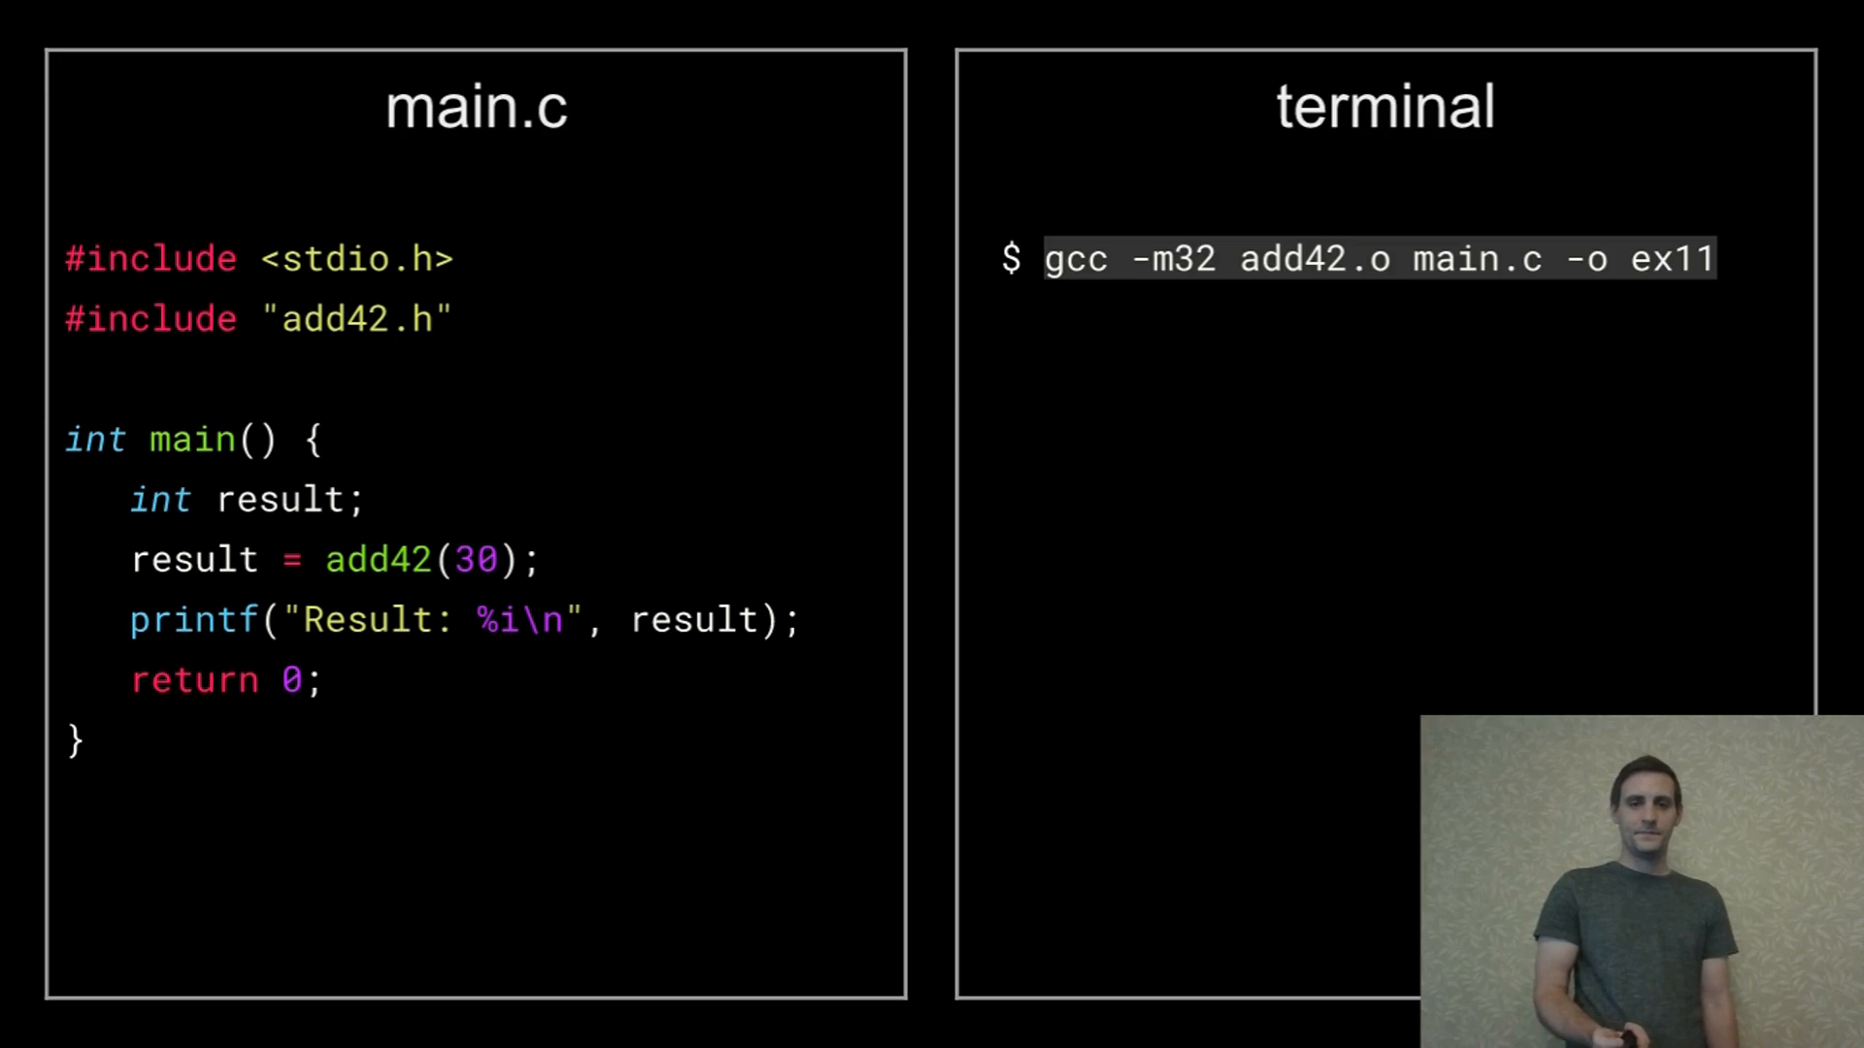
Enter './ex11' to run the linked executable.
{"action": "type", "text": "./ex11"}
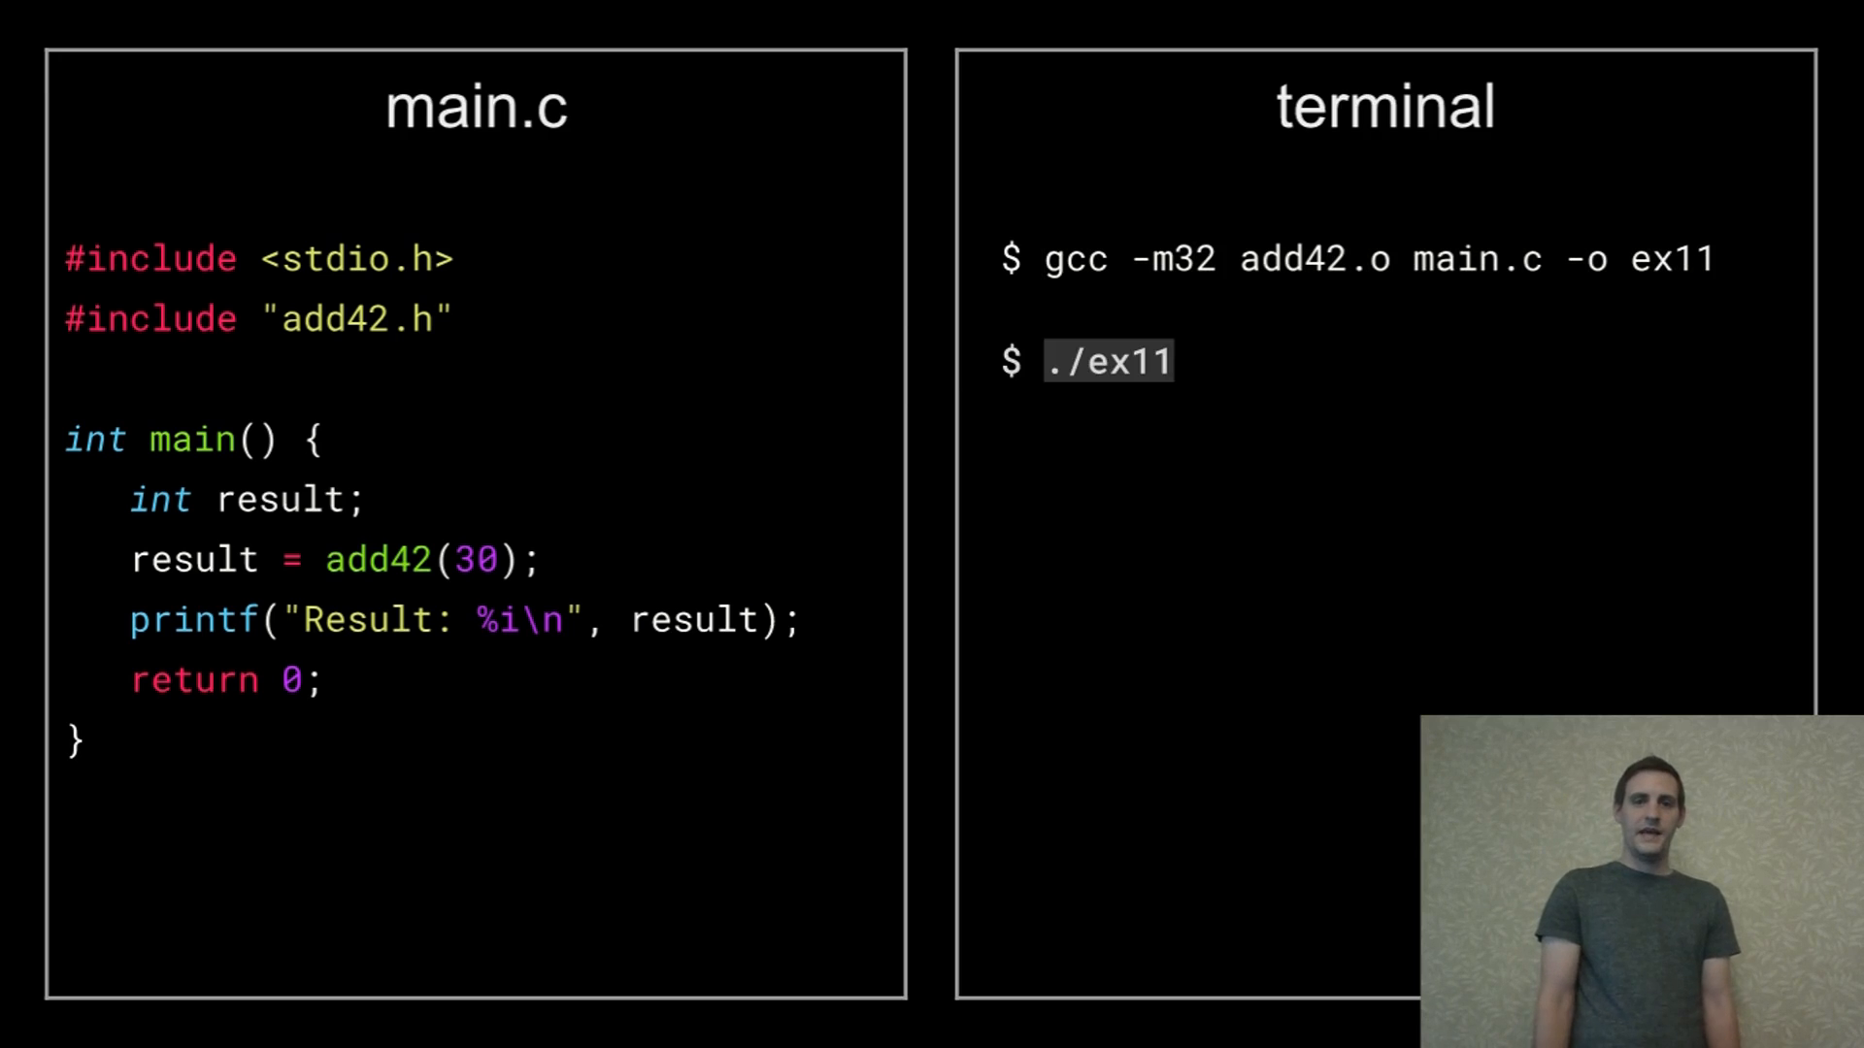